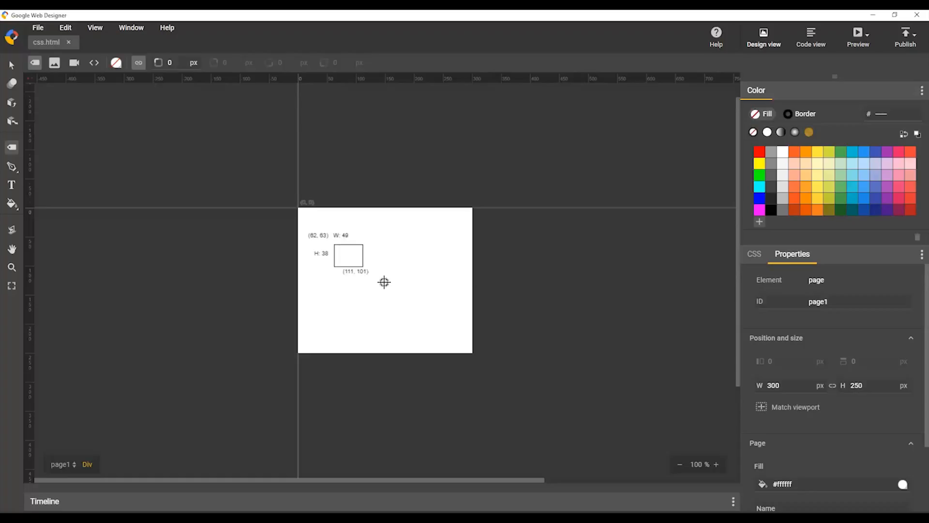
- Draw a 155×104 px div on the stage and view its generated .gwd-div CSS rule
drag(349, 243, 424, 303)
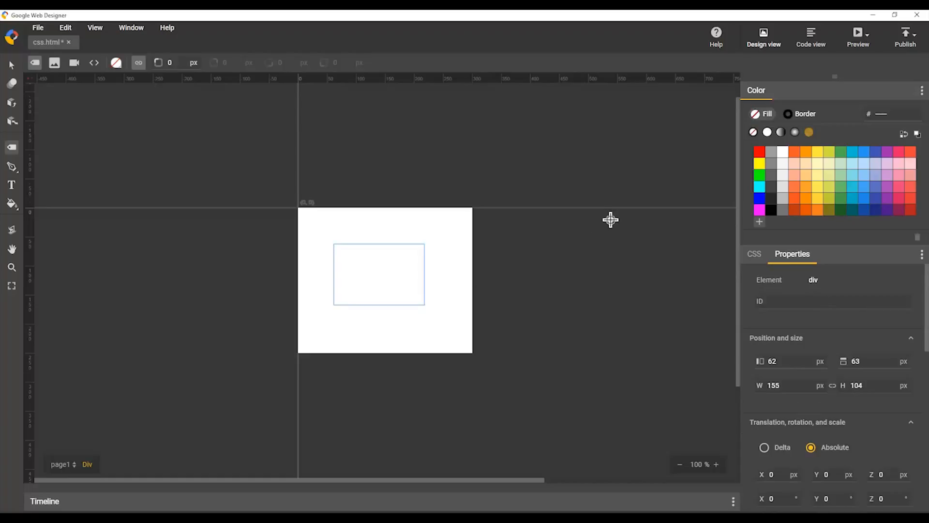
click(811, 35)
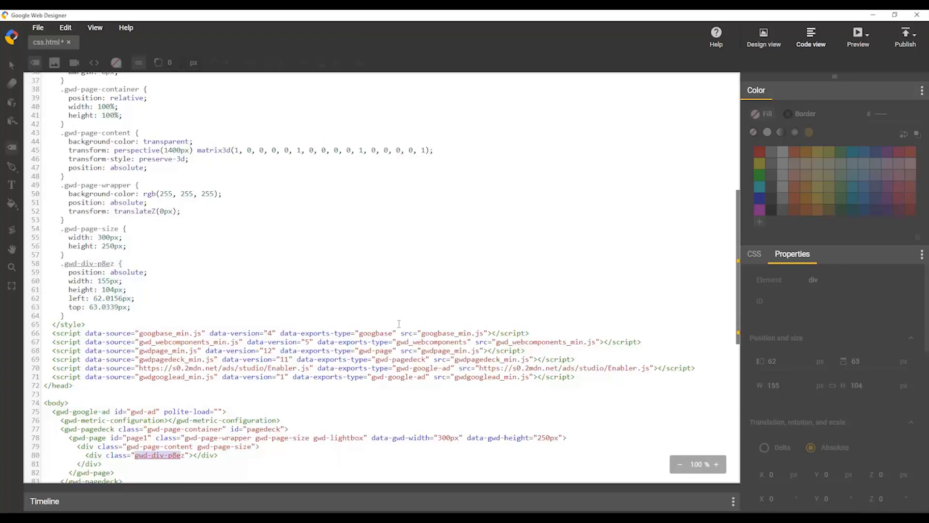
- Fill the div orange #FF5722, giving its rule background-color rgb(255, 87, 34)
click(764, 37)
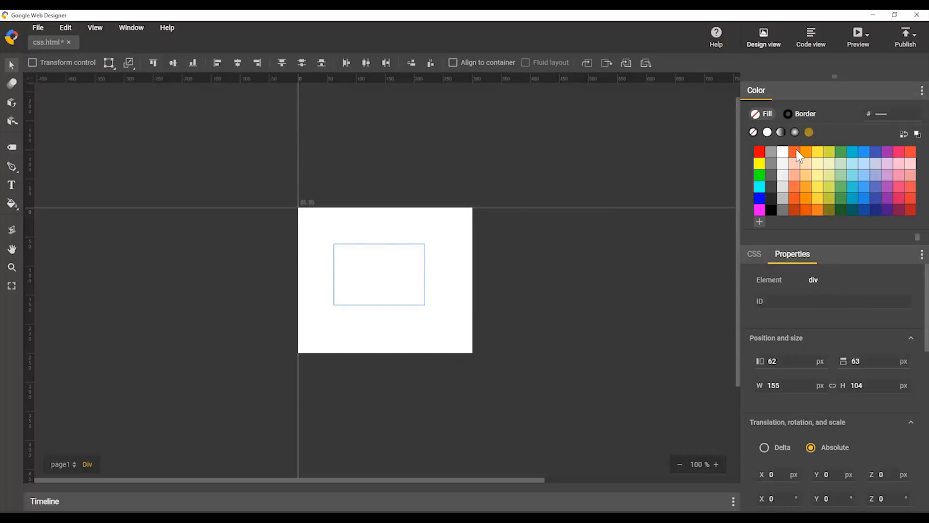
click(810, 37)
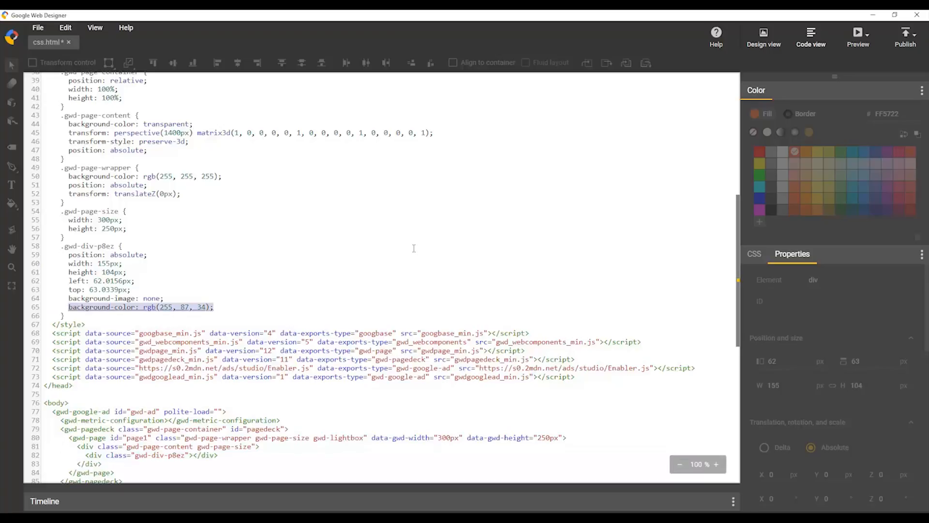
mouse_move(764, 37)
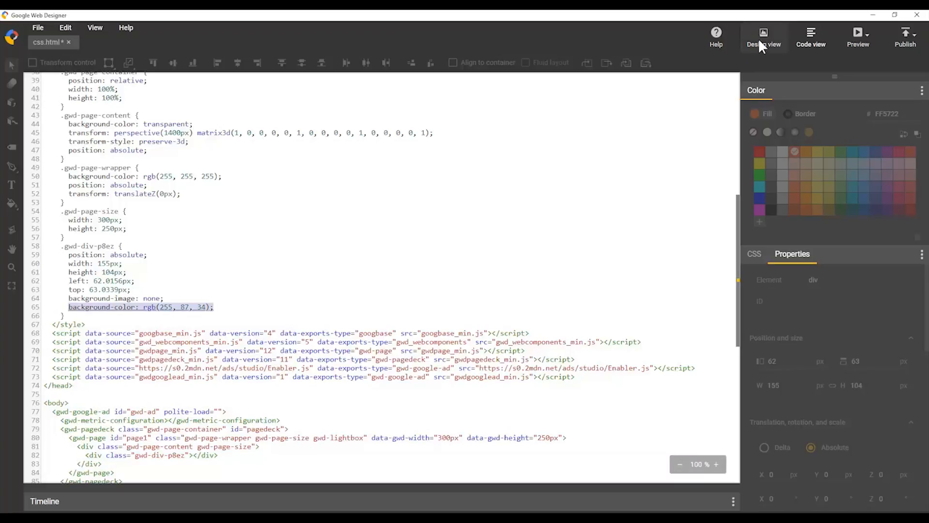
click(763, 35)
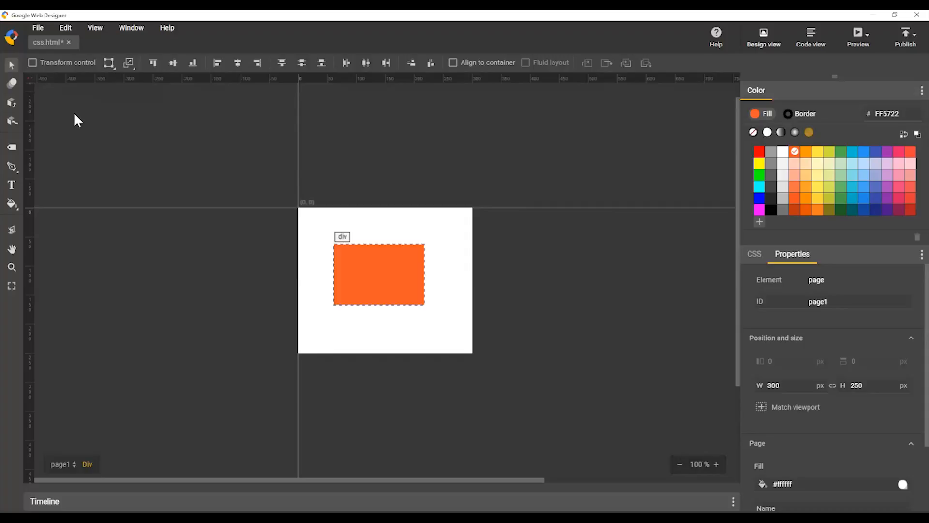
mouse_move(465, 279)
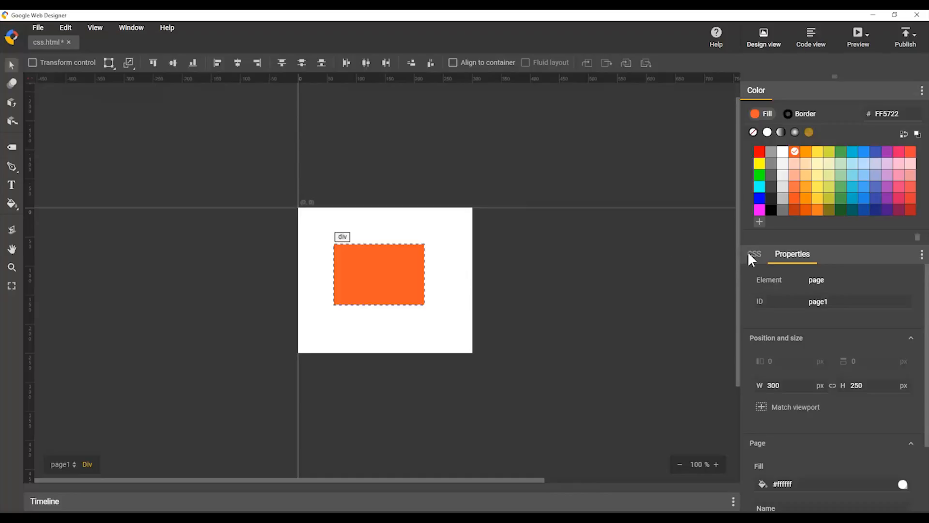
- Show the CSS panel listing the orange div's .gwd-div-p8ez style rule
click(754, 253)
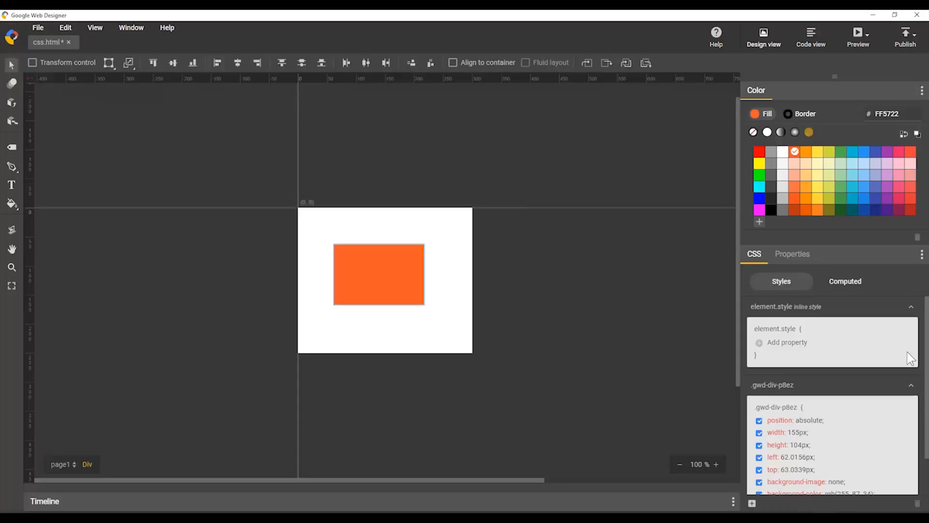
mouse_move(869, 321)
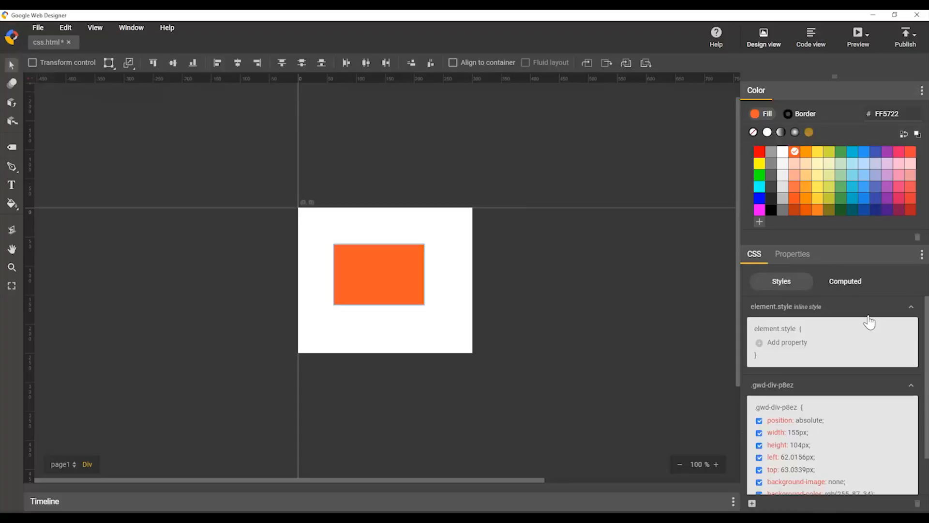
mouse_move(854, 386)
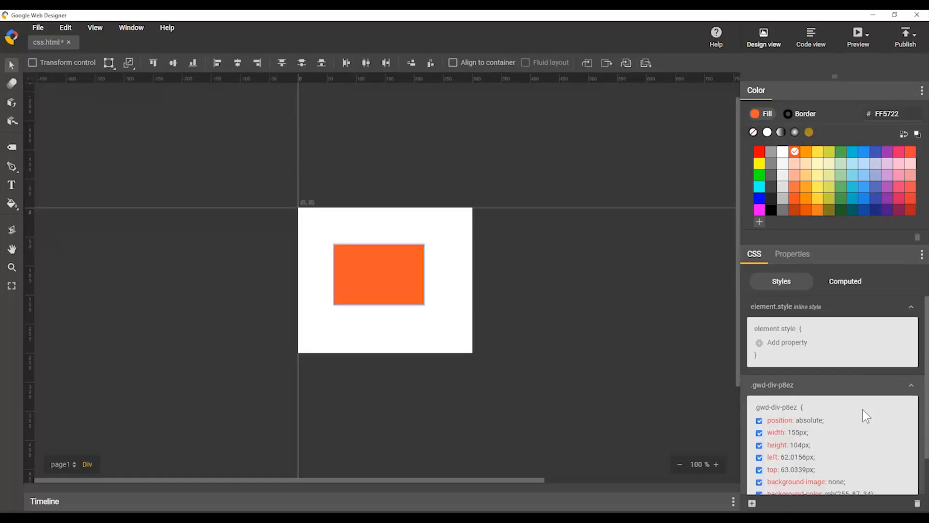
mouse_move(559, 313)
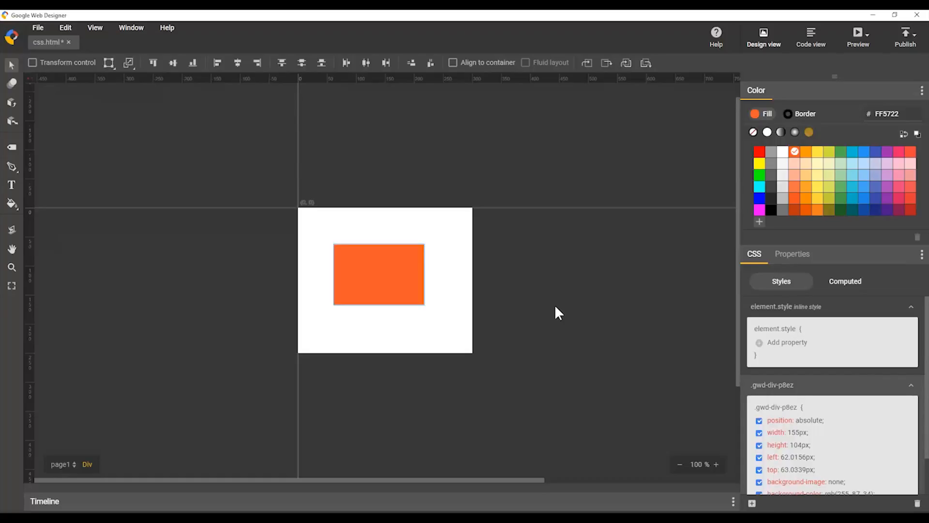
mouse_move(523, 305)
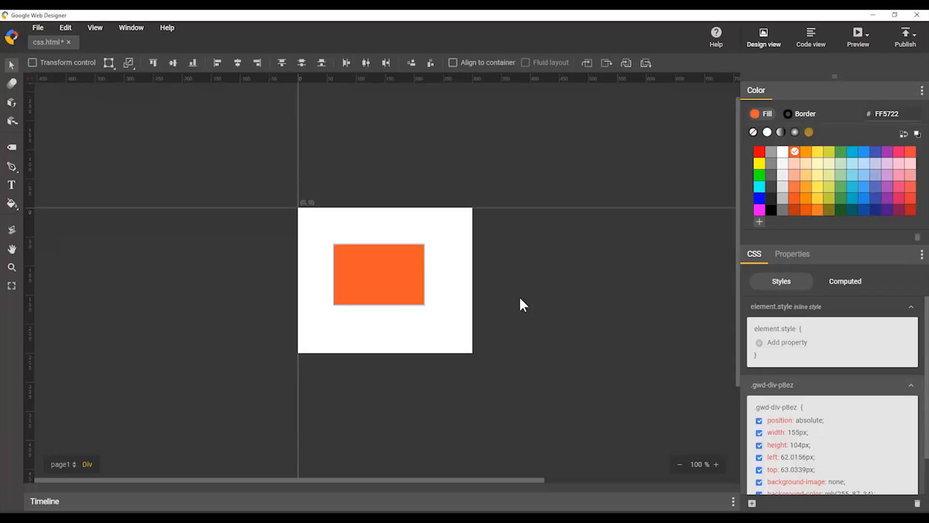
mouse_move(520, 303)
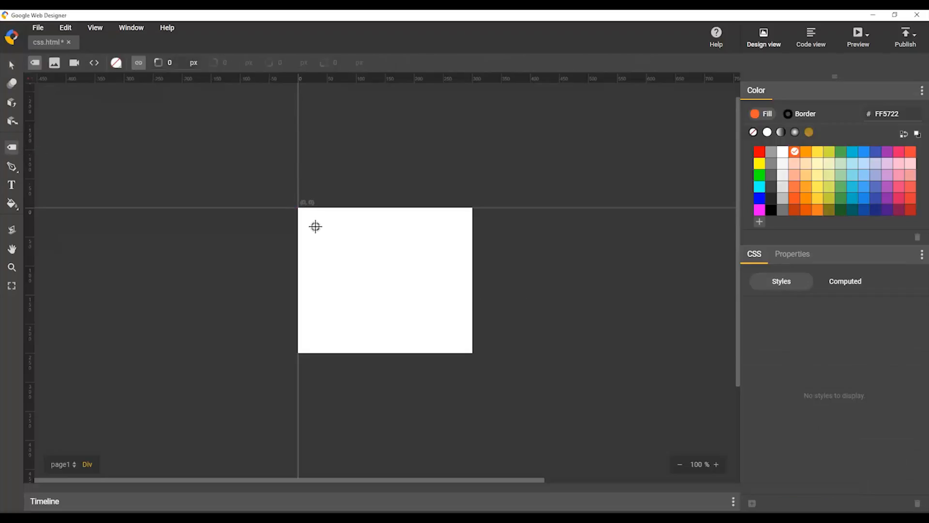
- Draw a wide 246×42 px div near the top of the page
drag(313, 224, 397, 236)
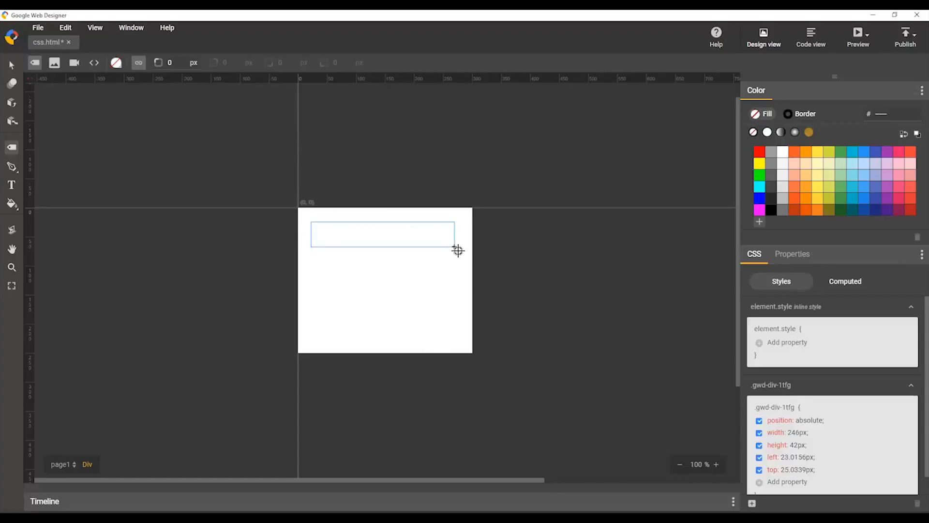
mouse_move(619, 292)
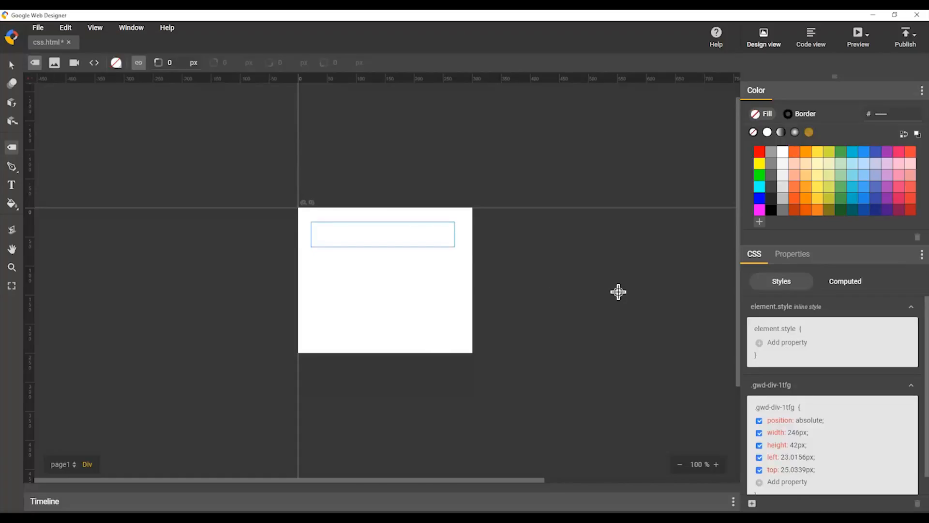
mouse_move(620, 290)
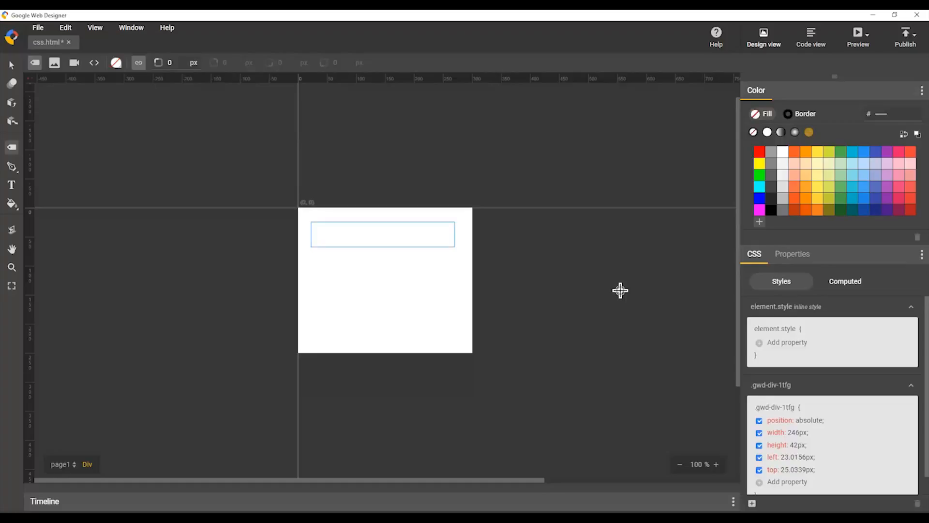
mouse_move(653, 434)
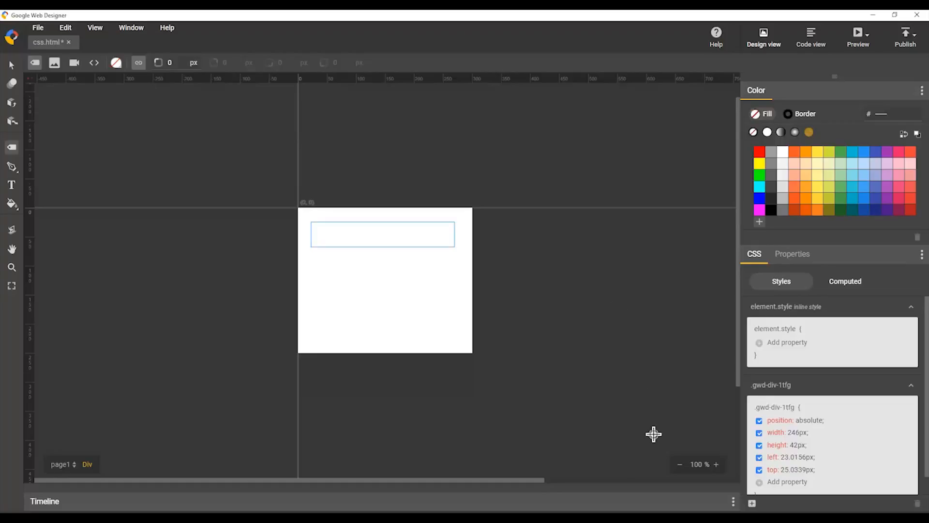
mouse_move(574, 391)
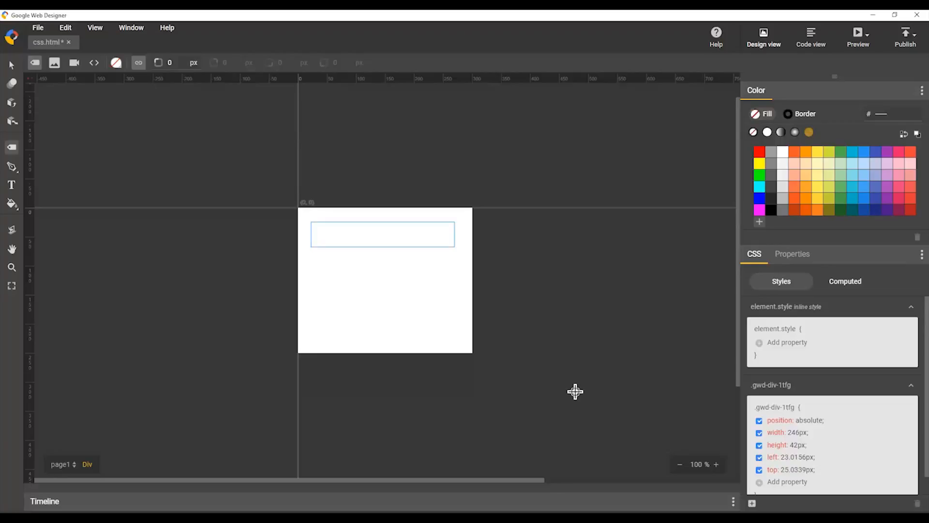
mouse_move(570, 382)
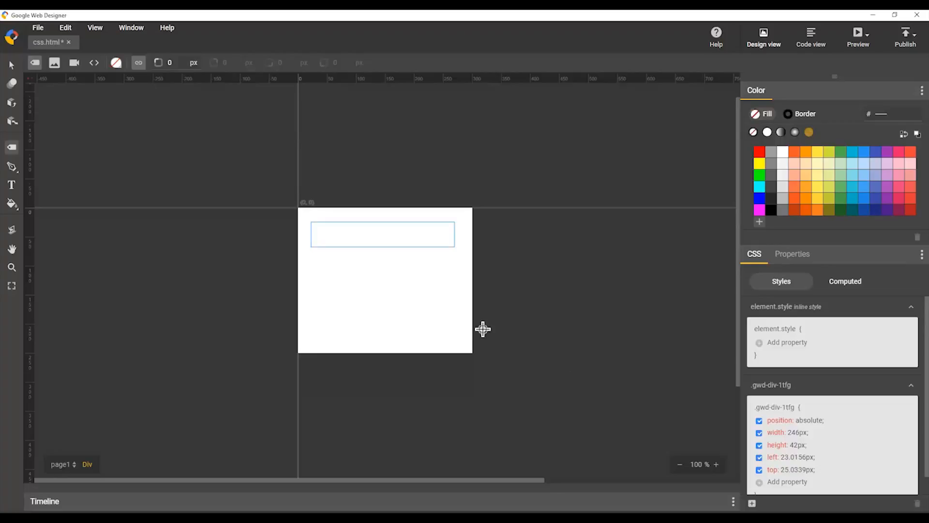
mouse_move(387, 236)
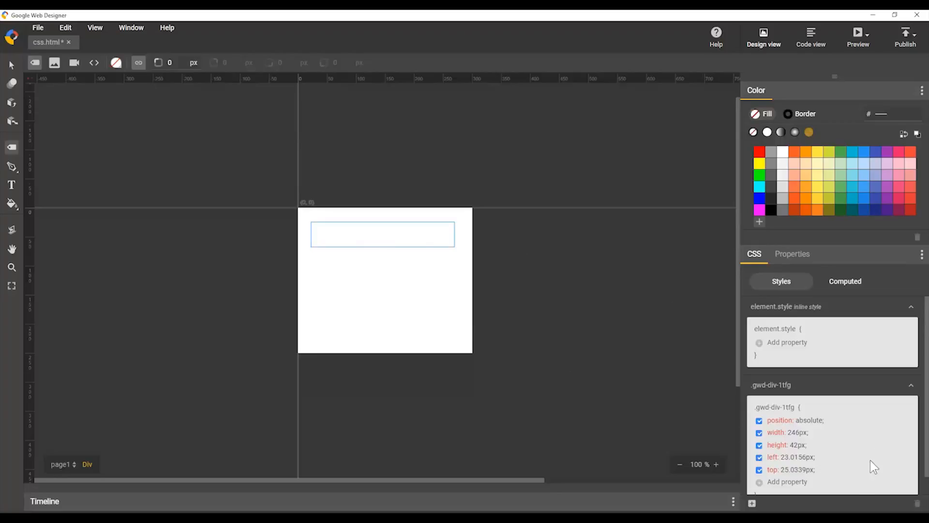
mouse_move(785, 508)
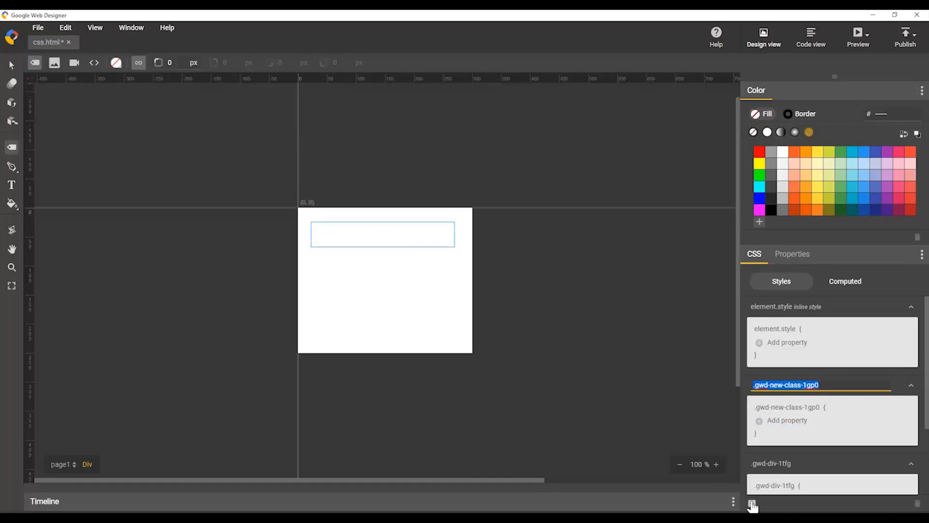
- Name the rule .baseButton and add box-shadow rgba(0,0,0,0.5) 5px 5px 20px
text(.ba)
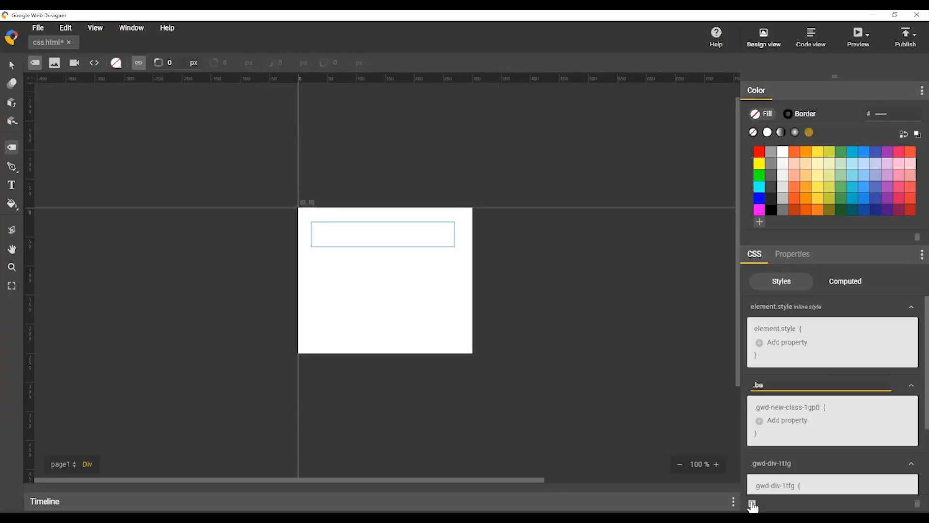
text(baseButton)
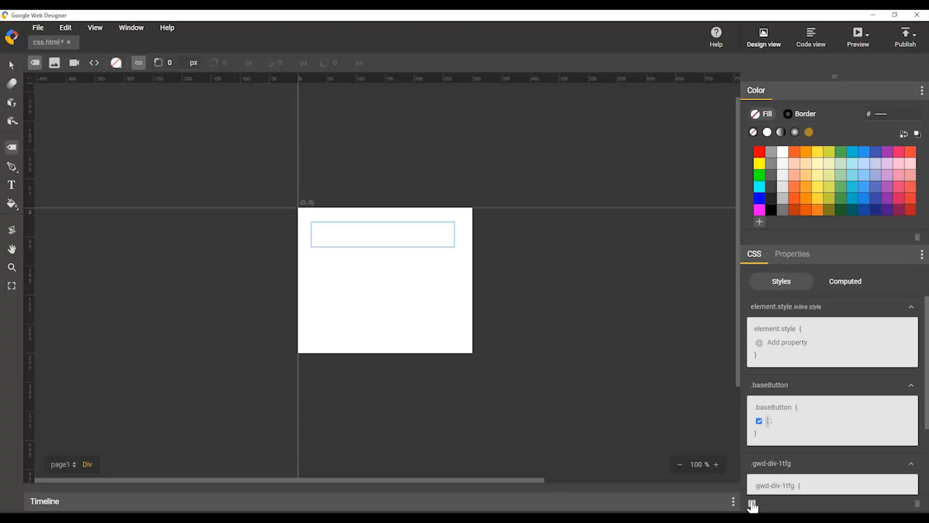
text(box-shadow)
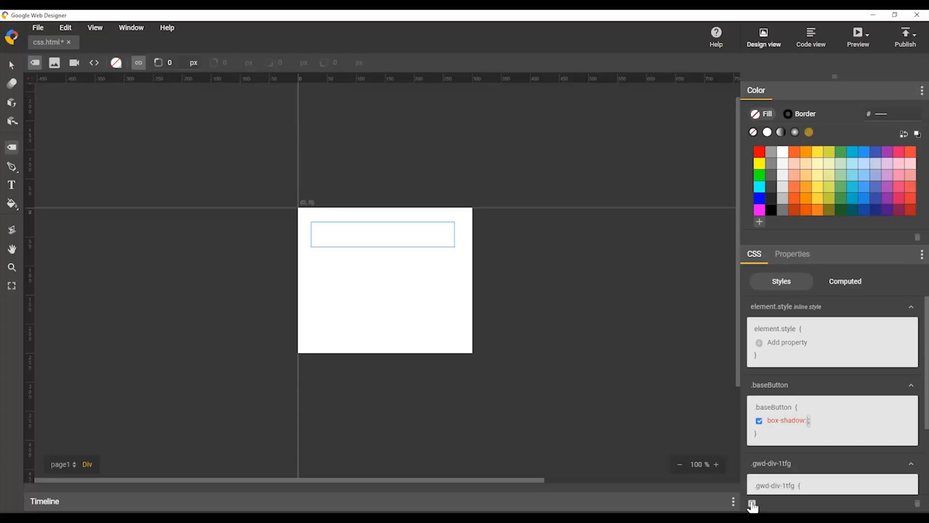
text(rgba()
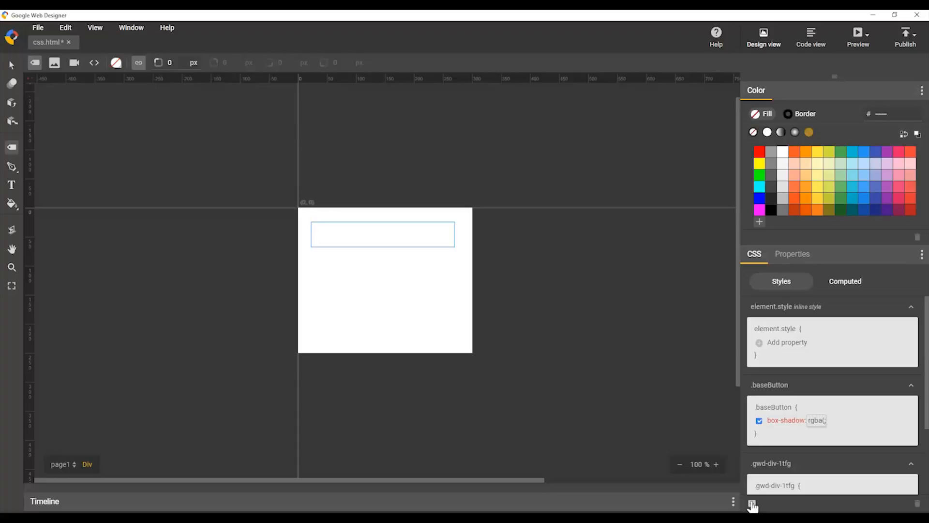
text(0,0)
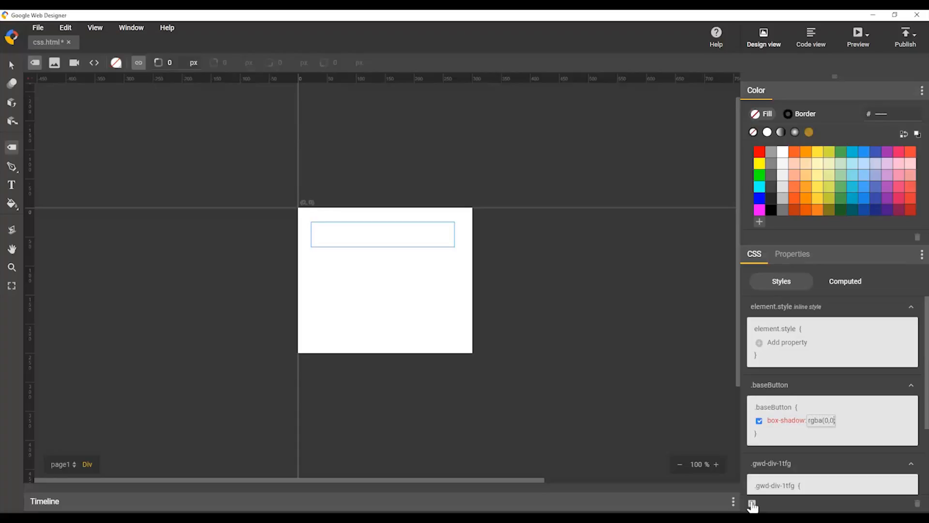
text(0,0)
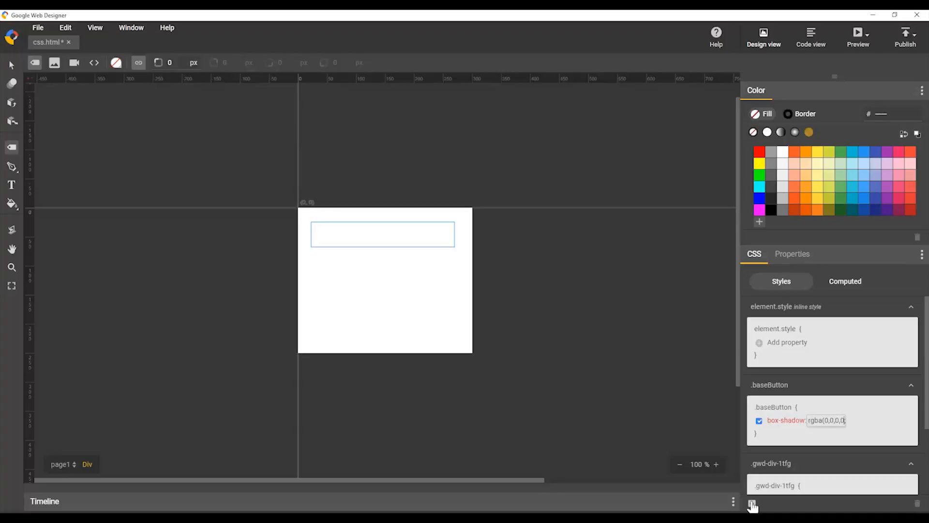
text(0.5))
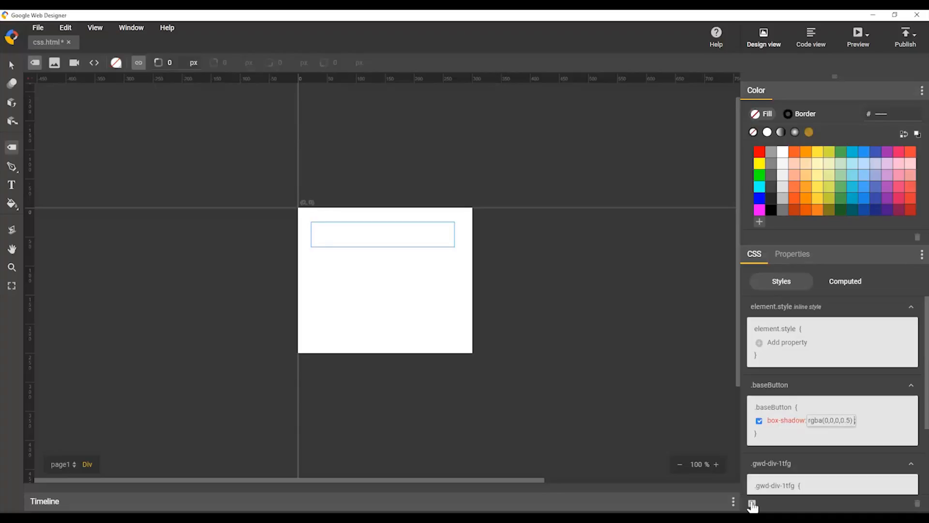
text(5px 5px 20px)
text(border)
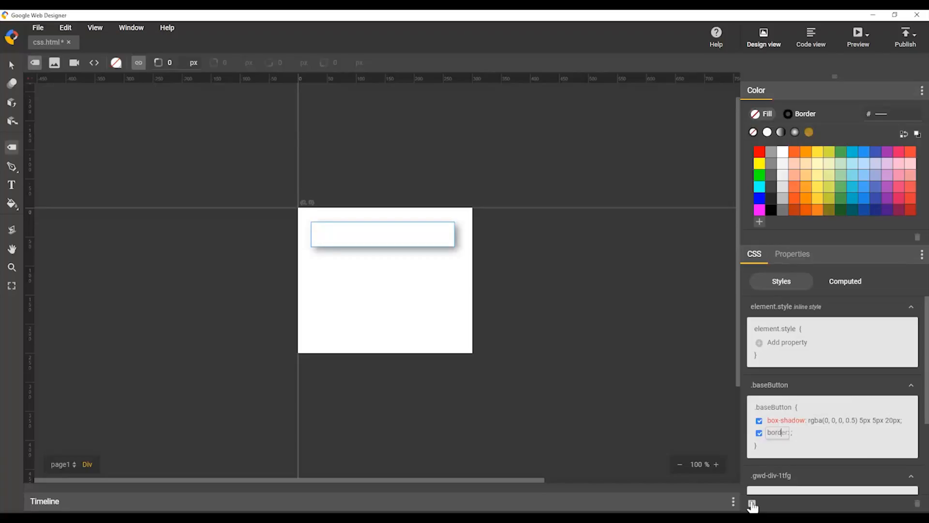
- Add border-radius 20px, cursor pointer and background-color #555555 to .baseButton
text(-bottom)
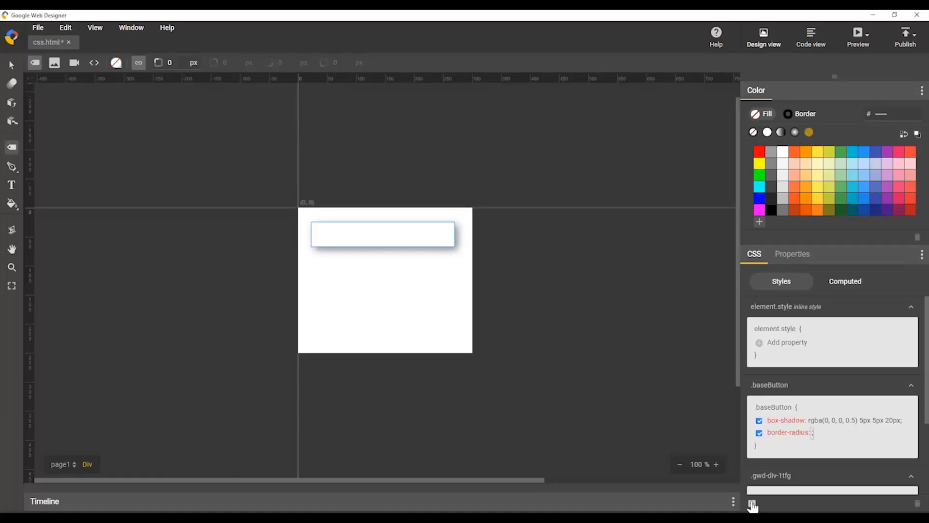
text(20px)
text(cursor)
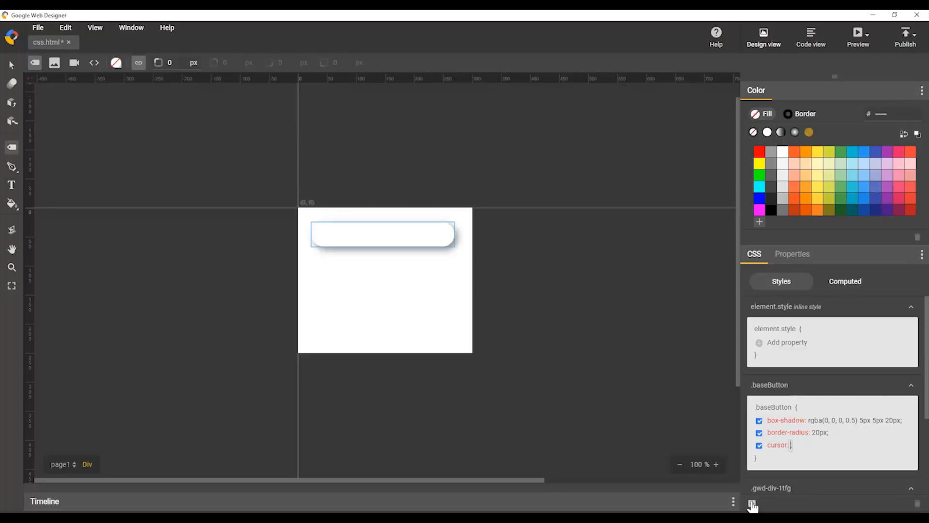
text(point)
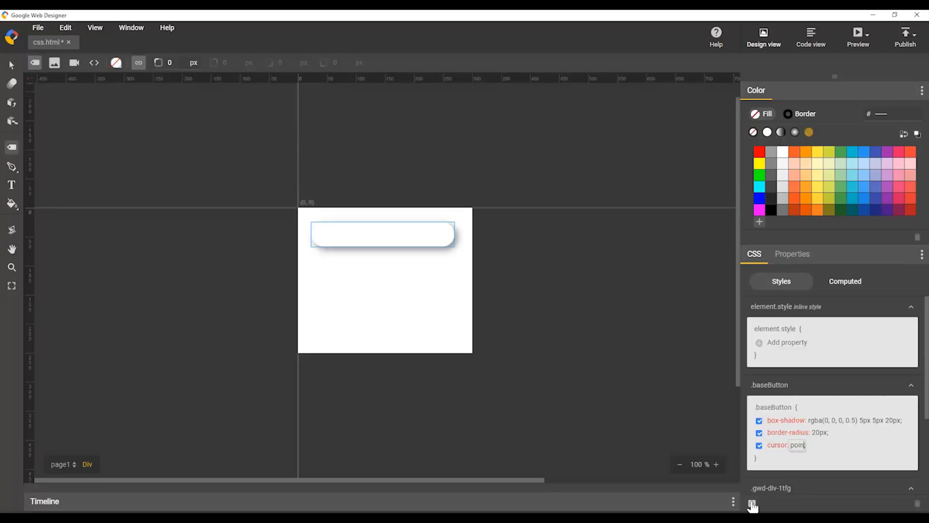
text(backface-visibility)
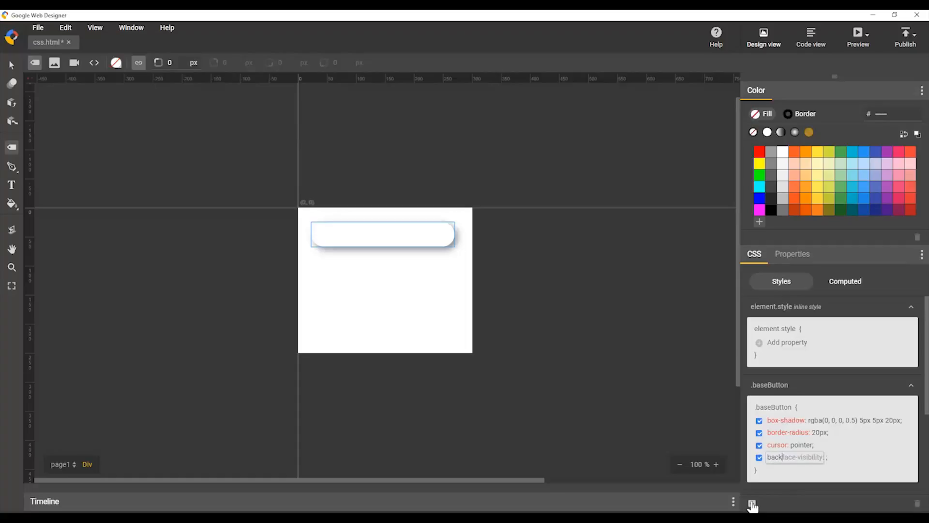
text(background-color: rgb(85, 85, 85);)
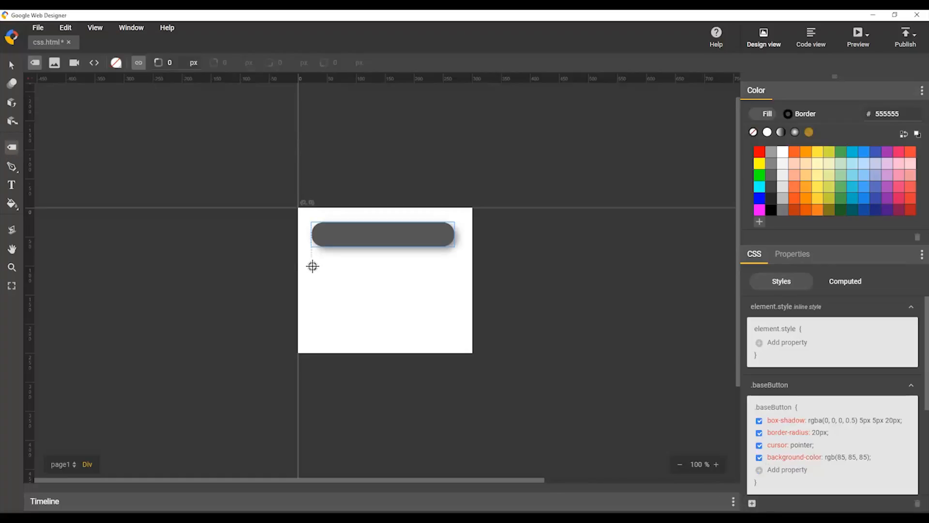
- Draw two more divs below the first and apply the .baseButton style to them
drag(313, 265, 461, 285)
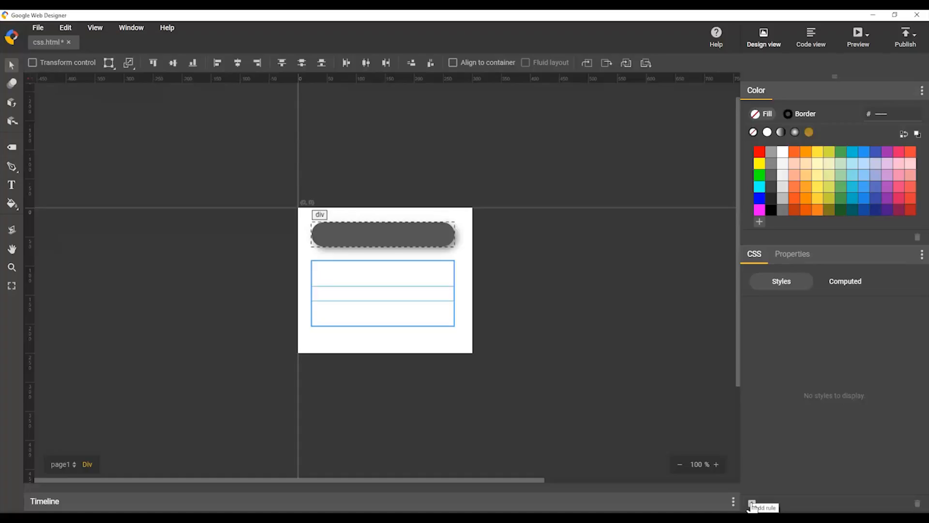
click(752, 505)
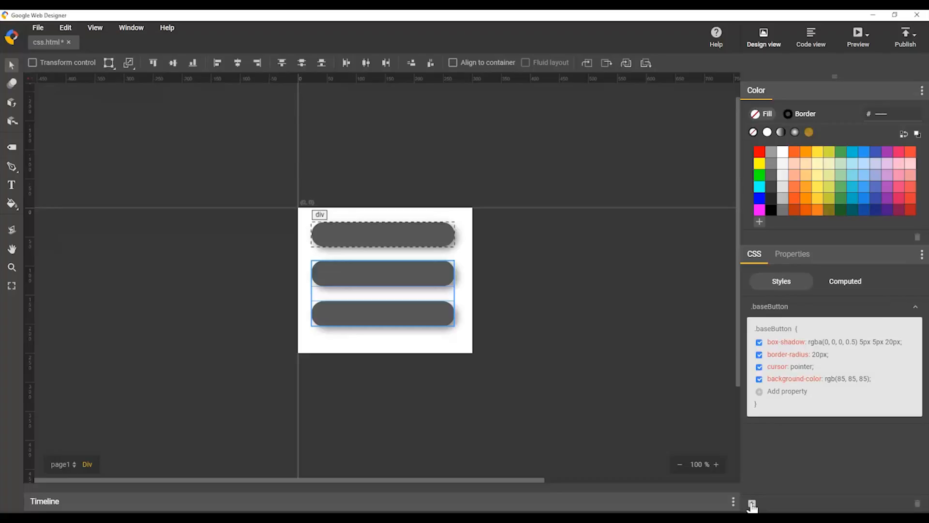
mouse_move(468, 315)
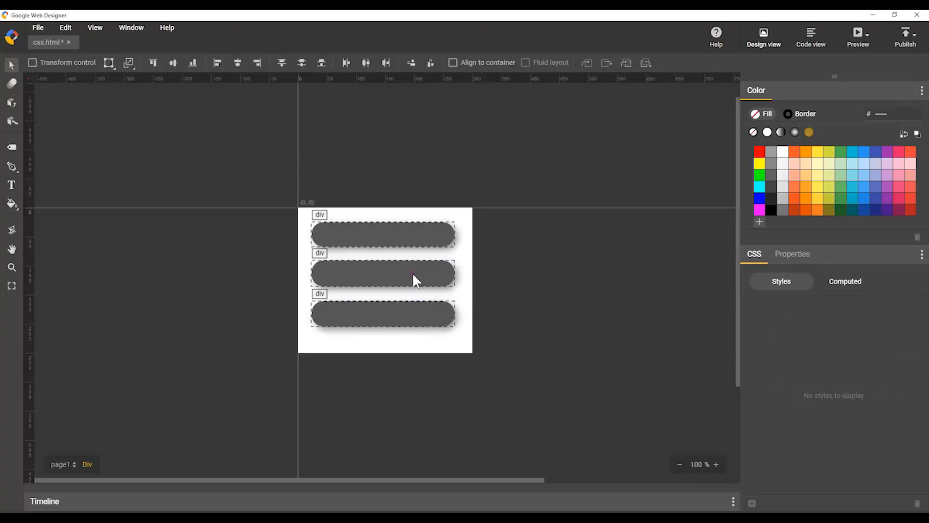
- Give the middle button an .okButton rule with green background, then select the bottom button
click(383, 273)
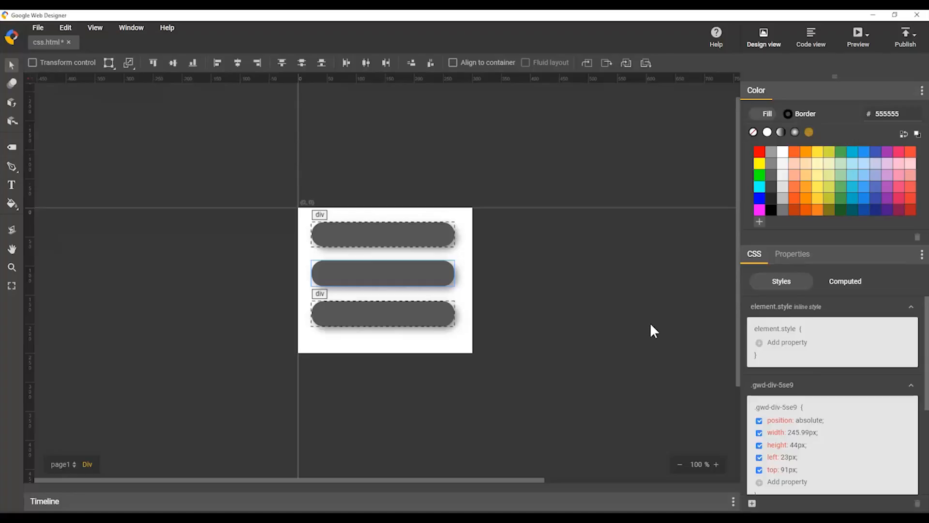
mouse_move(439, 276)
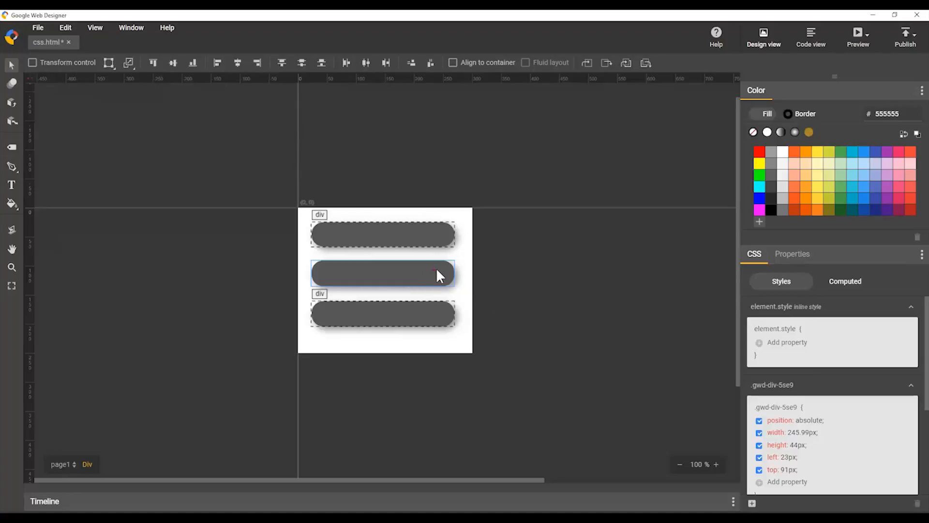
mouse_move(643, 374)
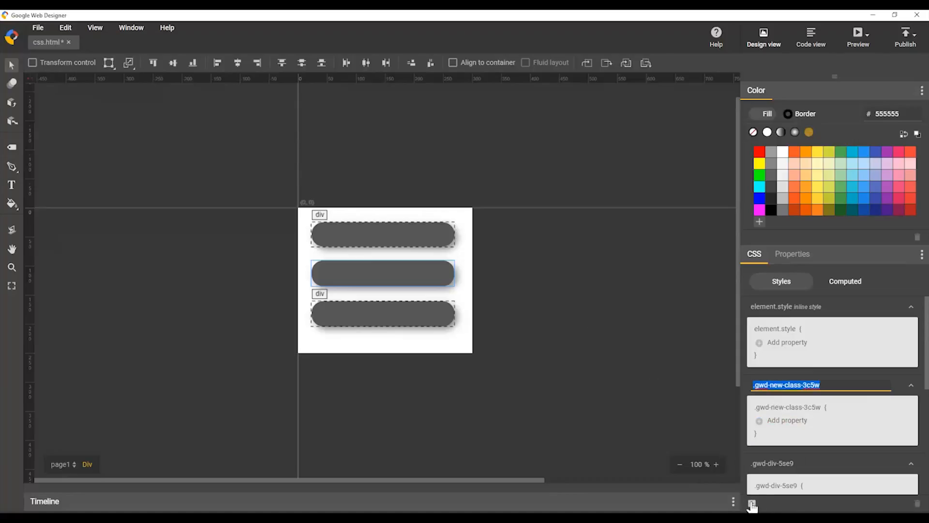
text(.okButt)
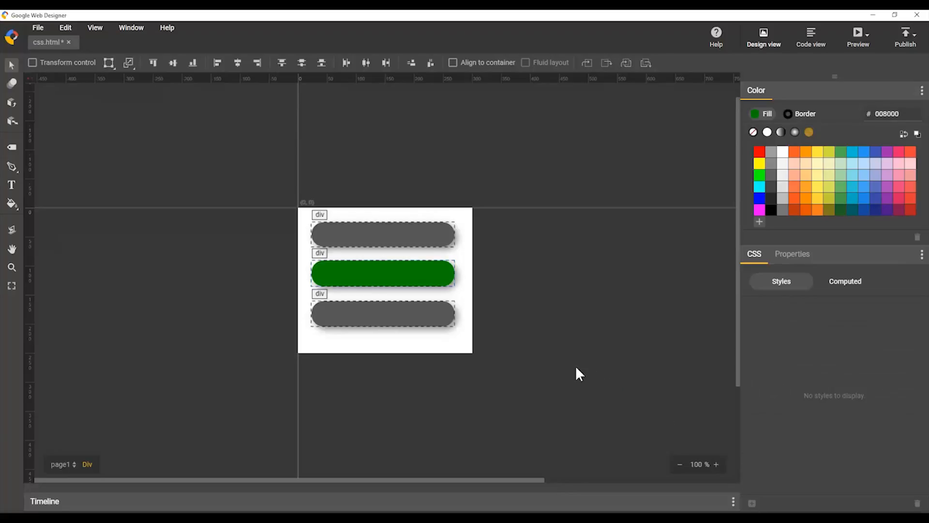
click(383, 314)
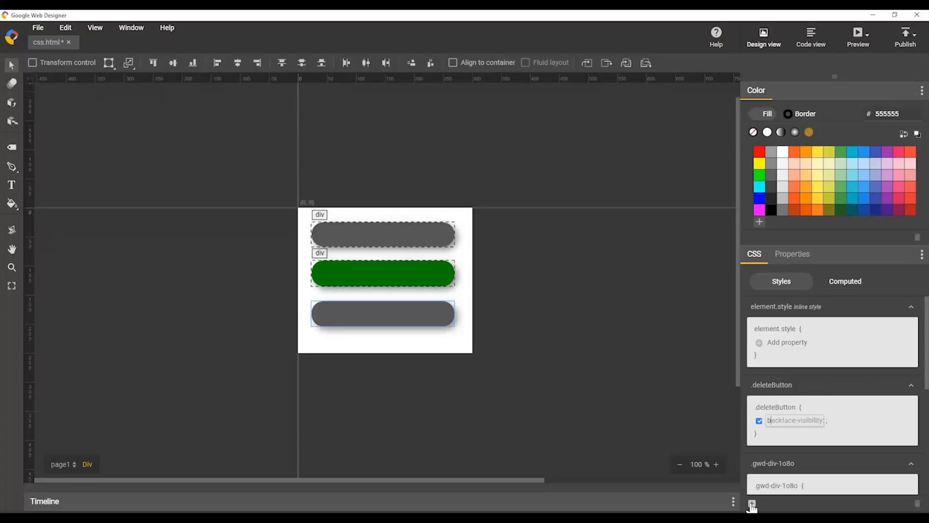
- Set background: maroon in the .deleteButton rule, then select the green middle button
text(background)
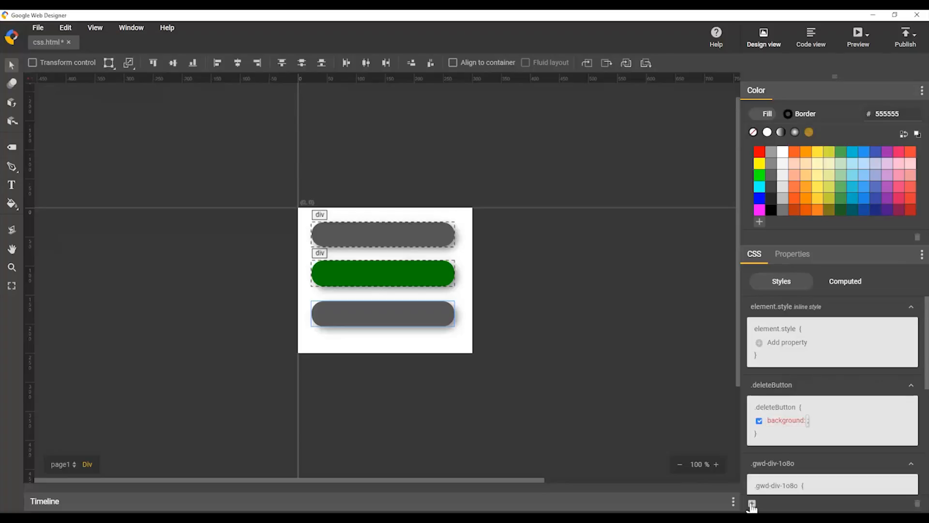
text(maroon)
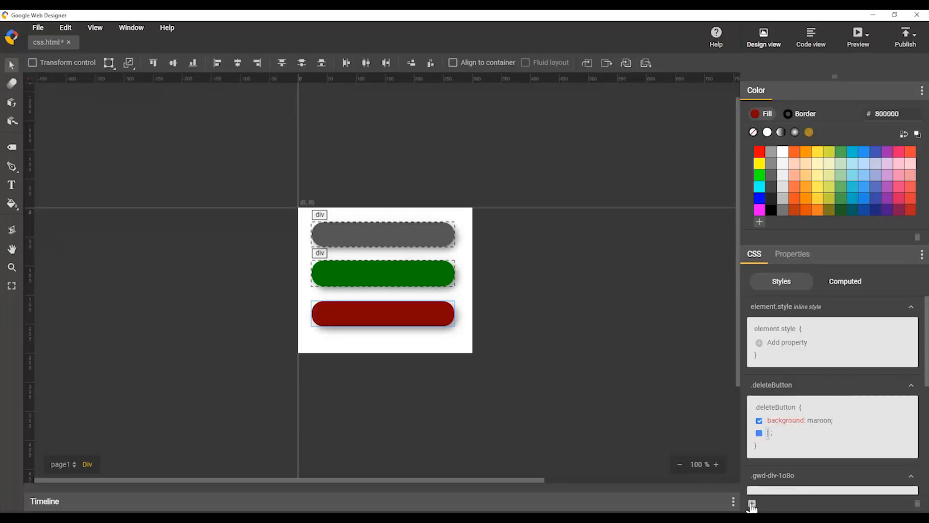
click(759, 434)
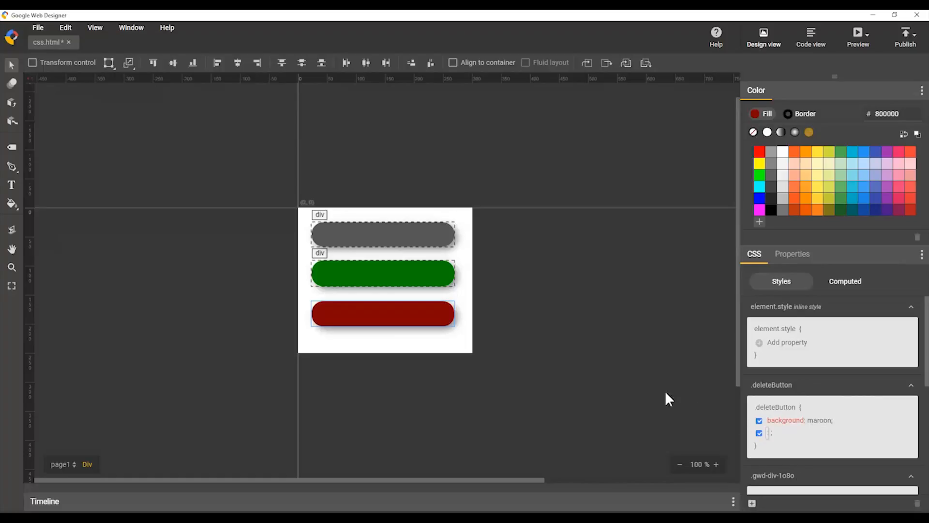
click(384, 273)
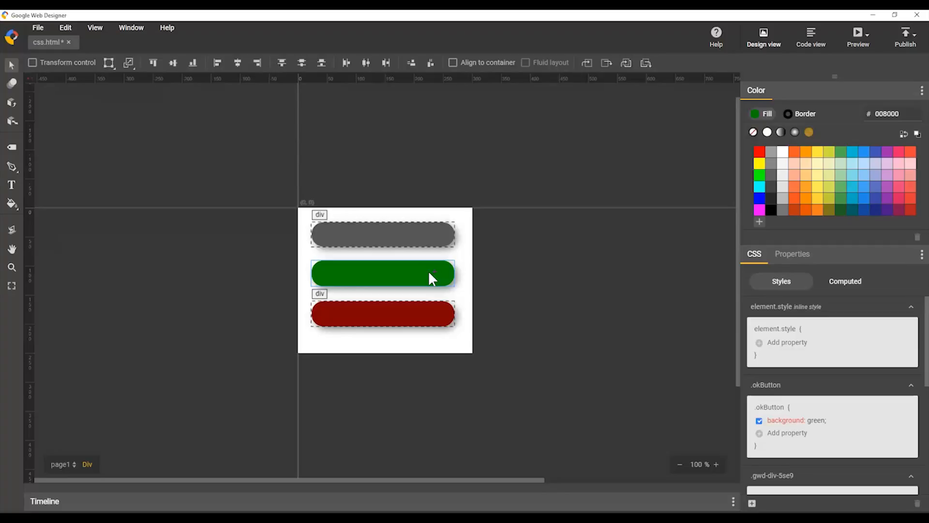
mouse_move(779, 414)
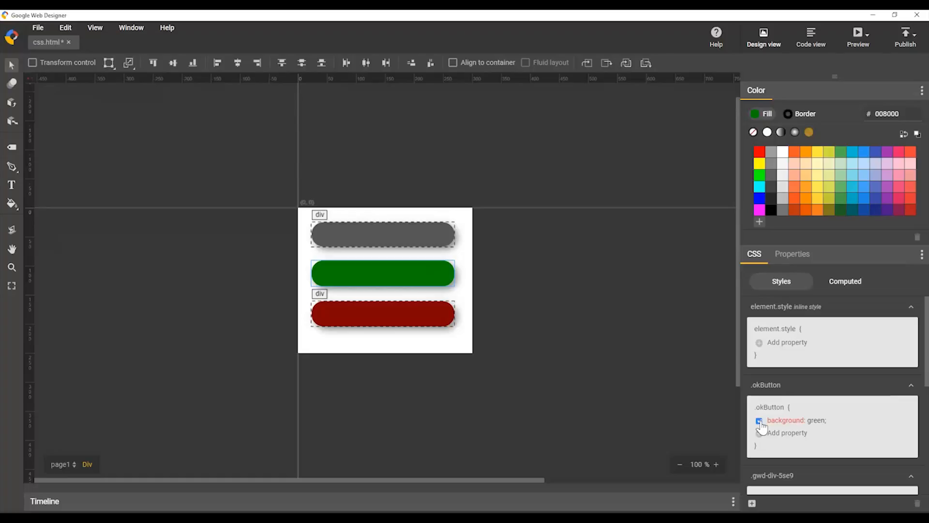
- Uncheck .okButton's green background, then toggle .baseButton's border-radius off and back on
click(759, 420)
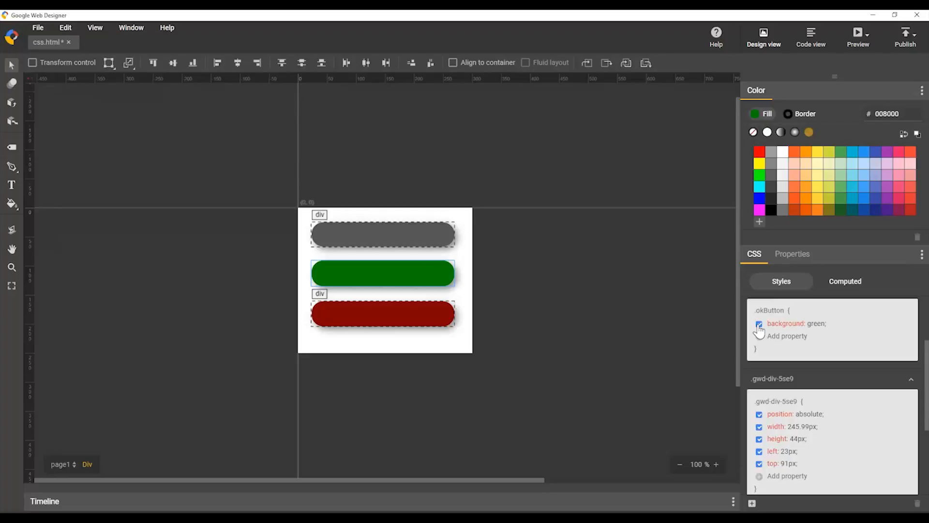
click(759, 324)
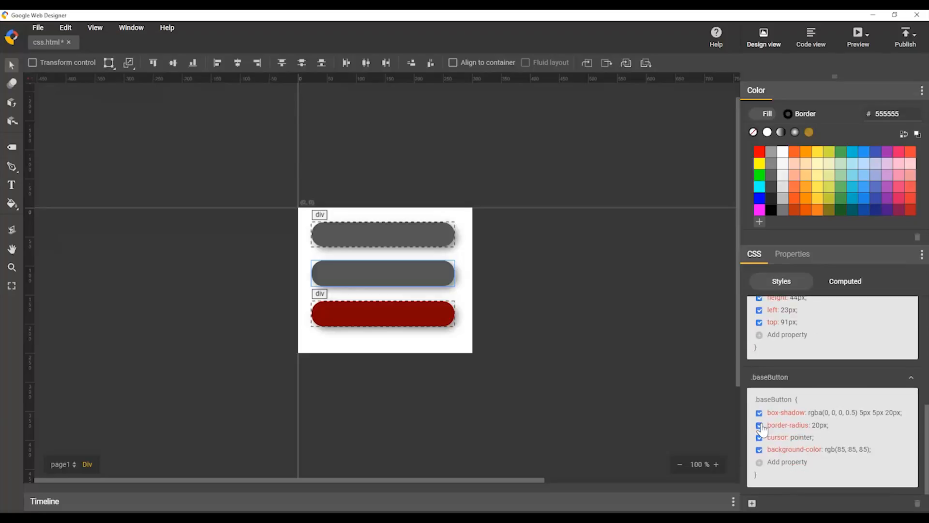
click(759, 425)
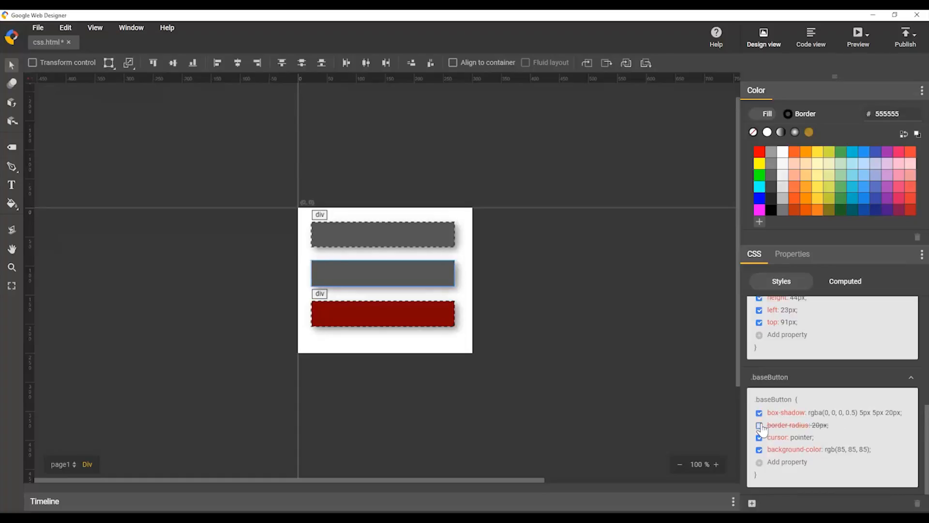
click(759, 425)
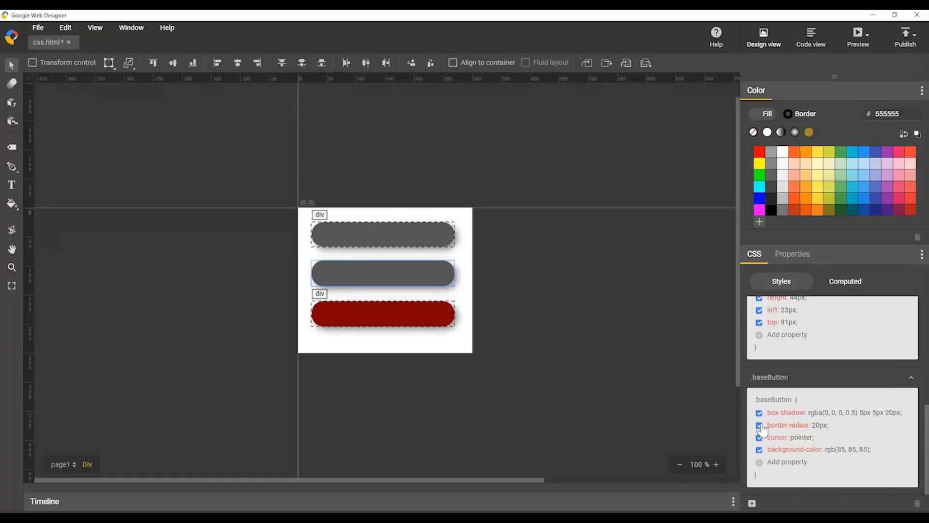